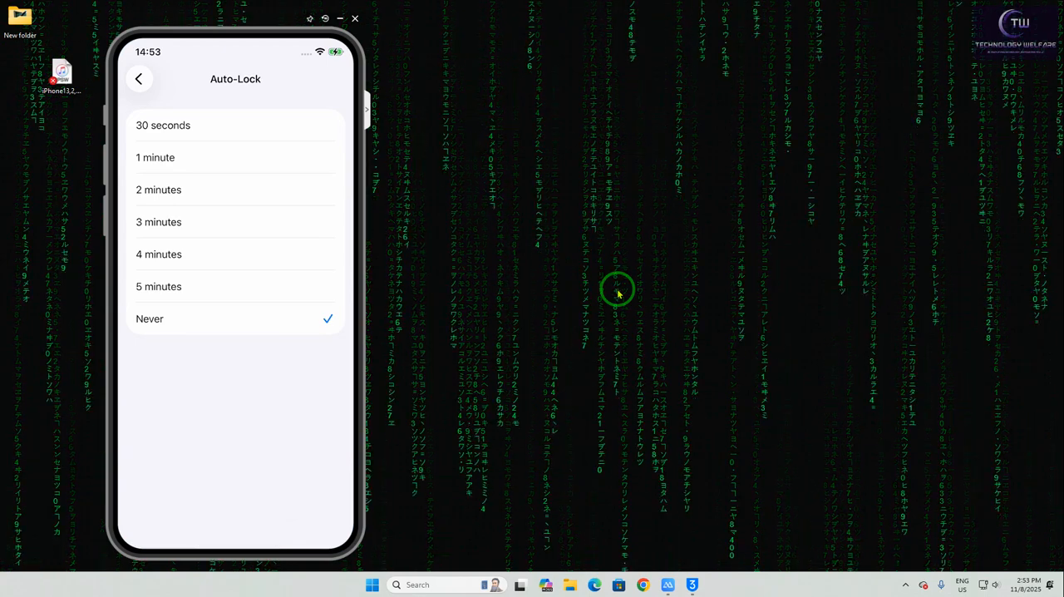
Back out of Auto-Lock and open General > Software Update's iOS Version page (iOS 26.1, 23B5064e).
click(140, 78)
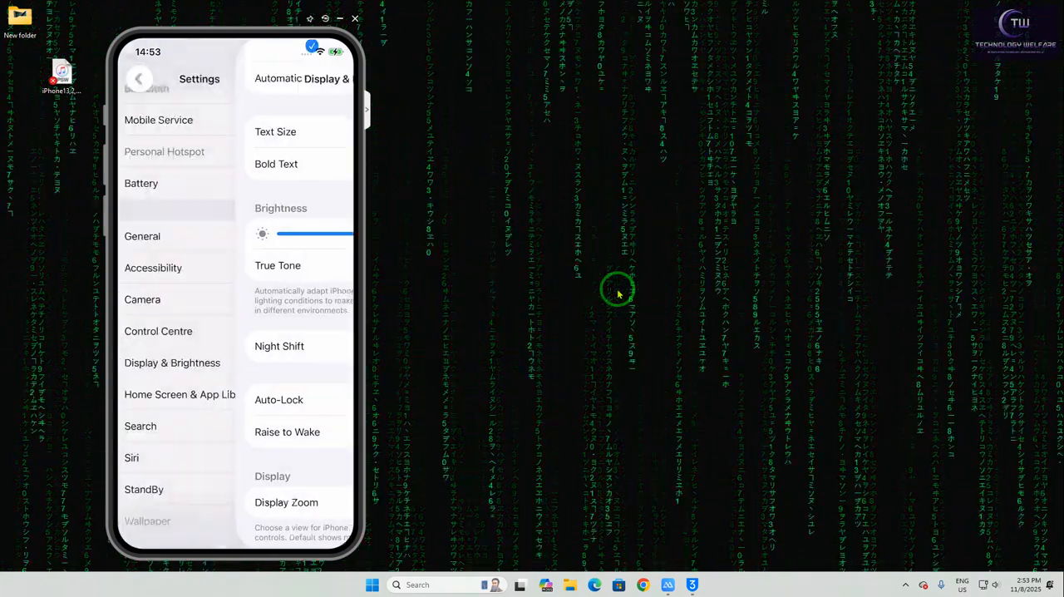
click(139, 77)
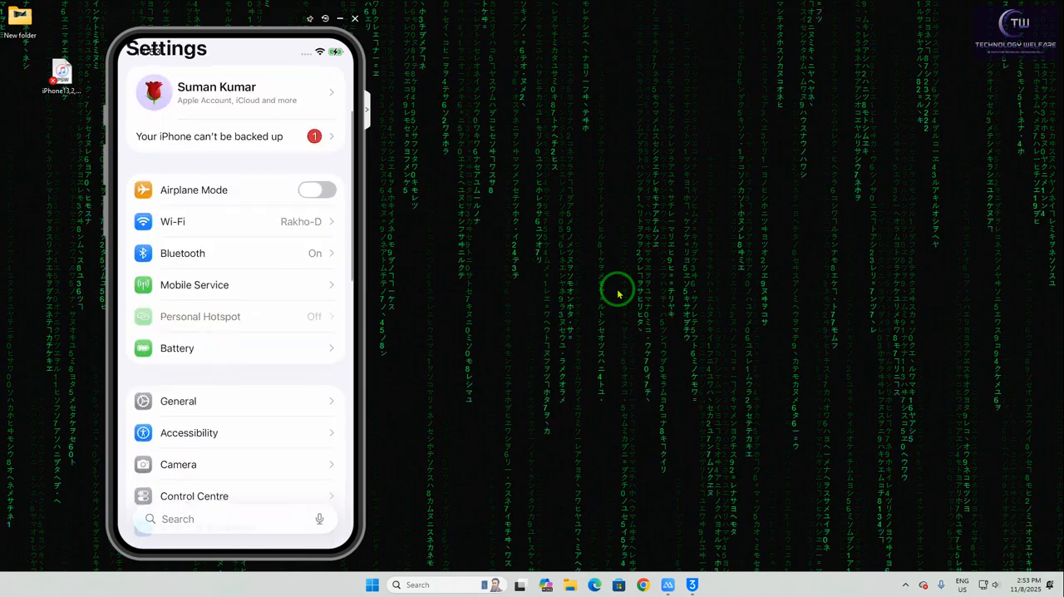
click(178, 401)
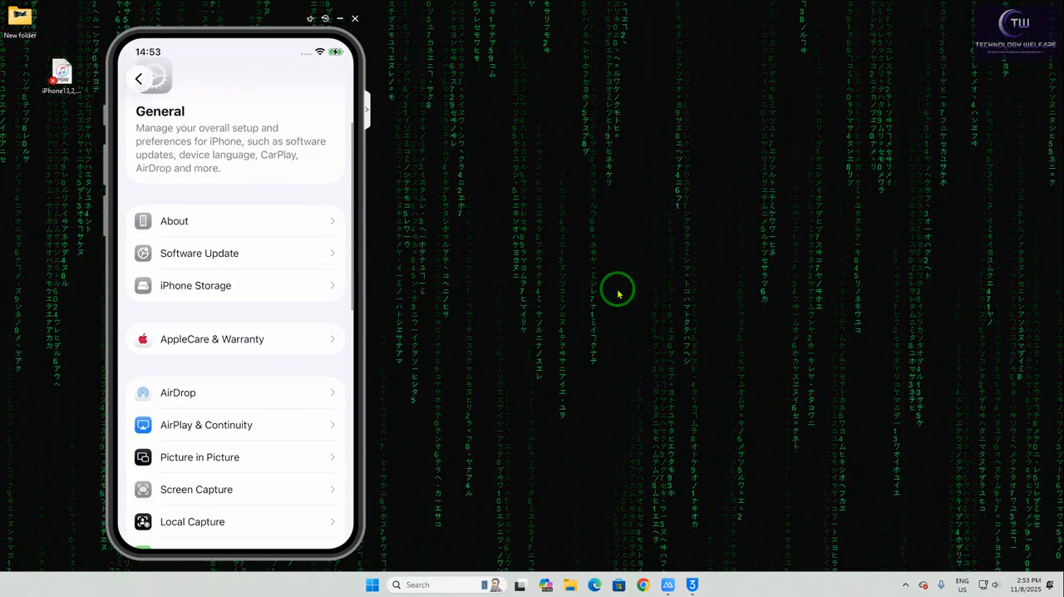
scroll(up, 3)
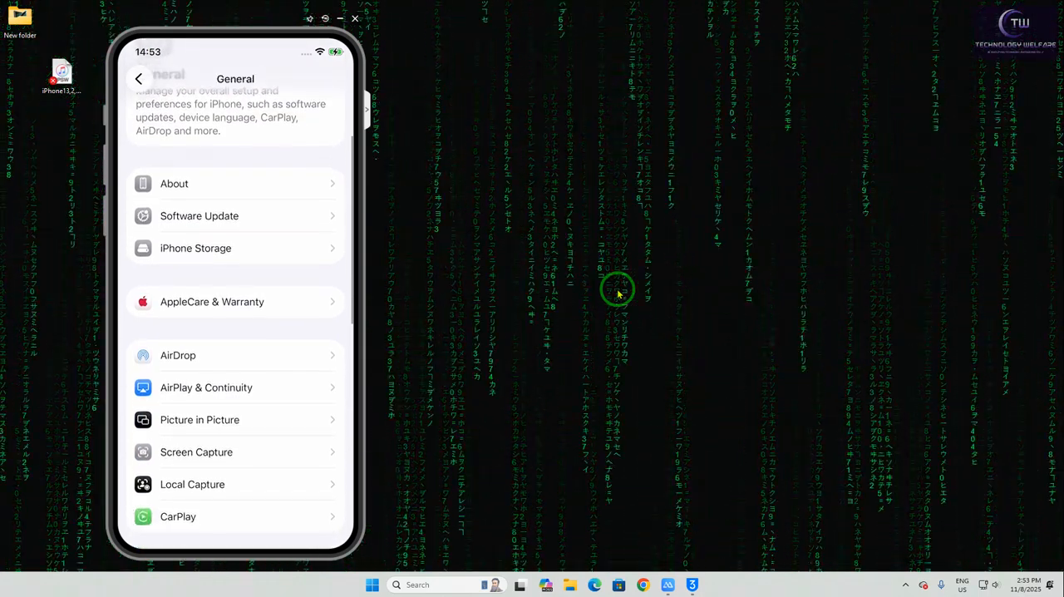
click(200, 215)
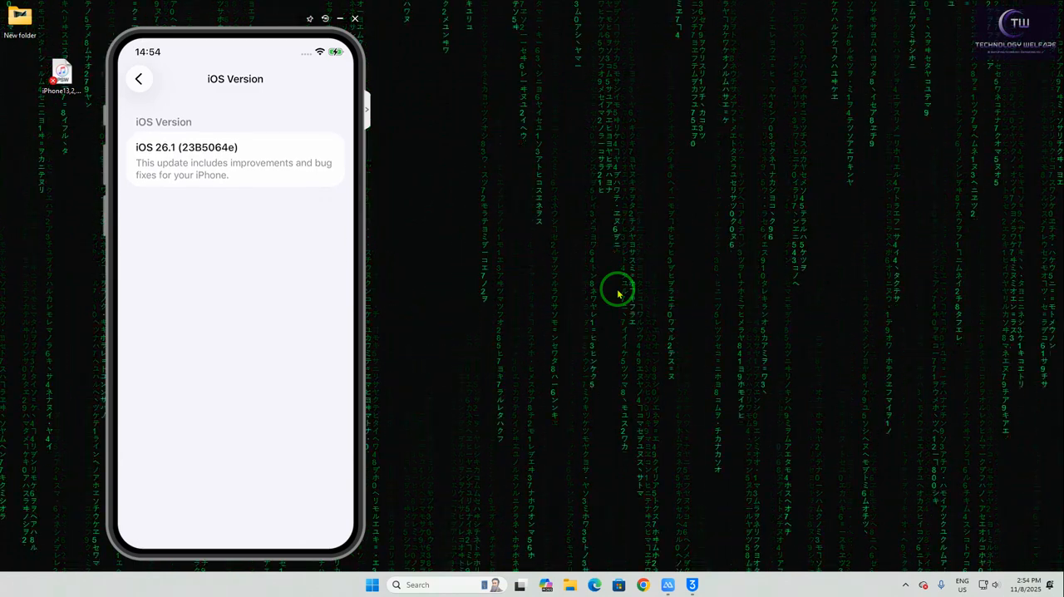
Return to Software Update and view the iOS 26.1 (7.83 GB) Also Available update.
click(139, 78)
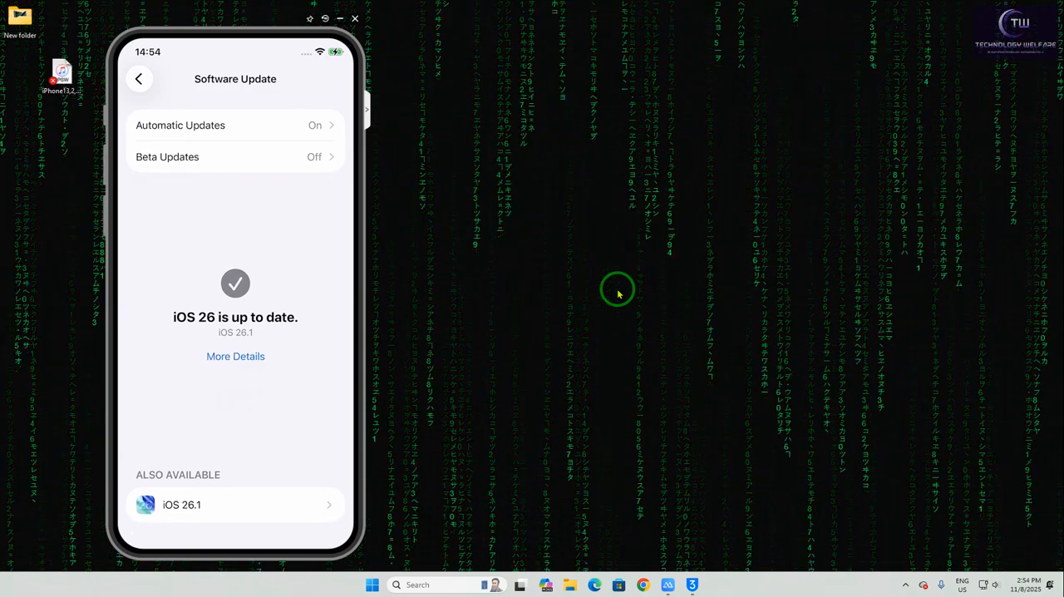
click(236, 505)
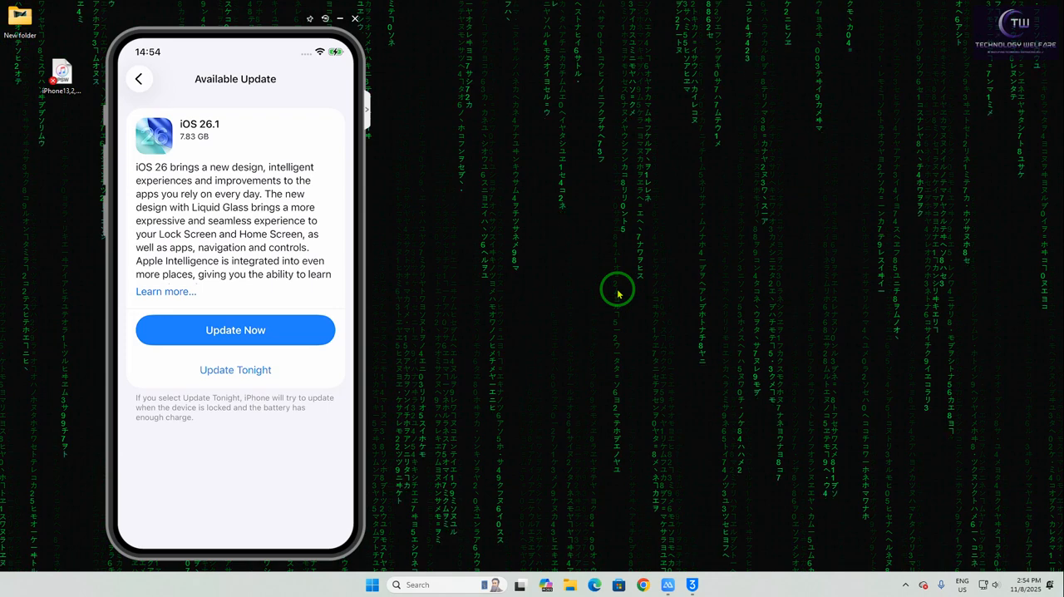
mouse_move(637, 437)
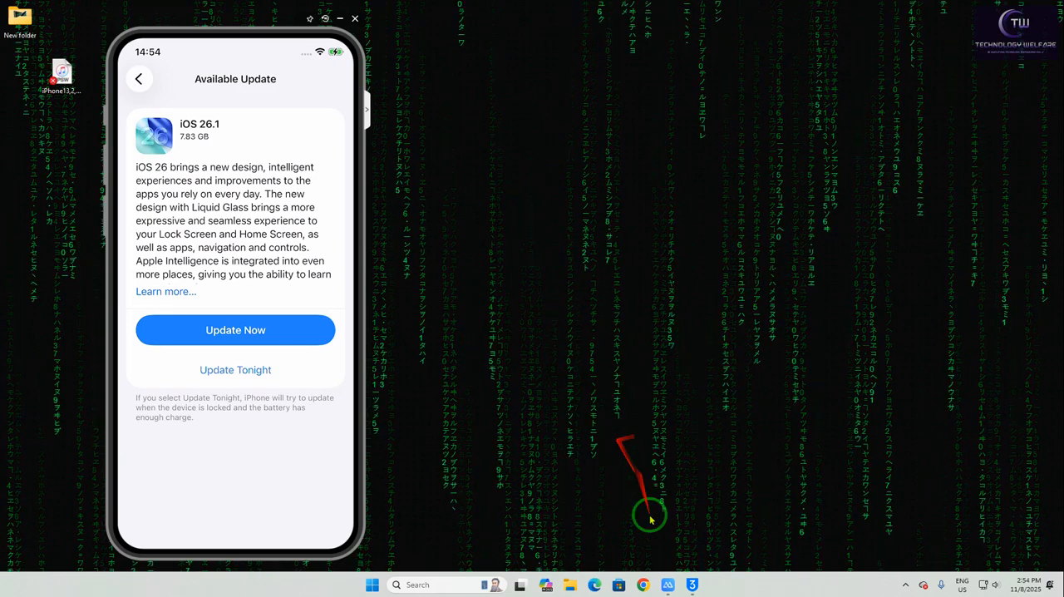
In 3uTools Smart Flash, select the iPhone 12's 26.2 beta firmware and head to Firmware.
click(693, 585)
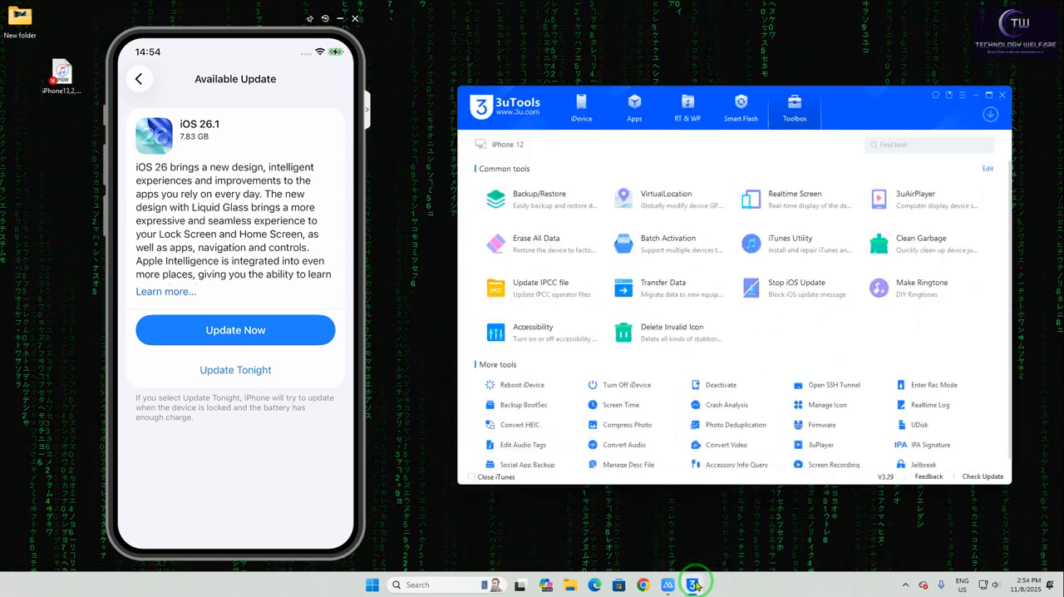
mouse_move(879, 117)
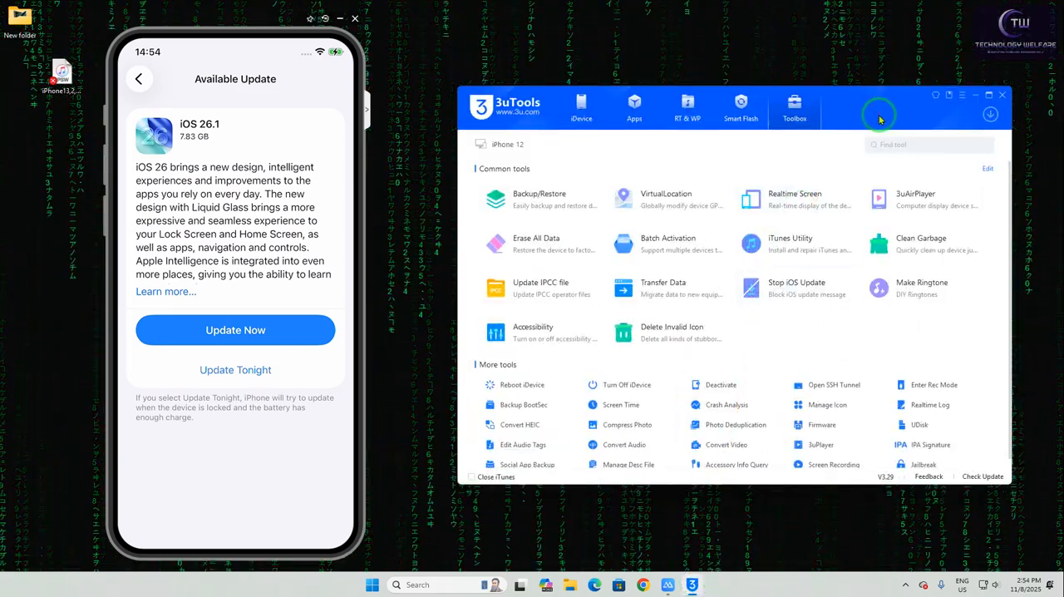
click(736, 92)
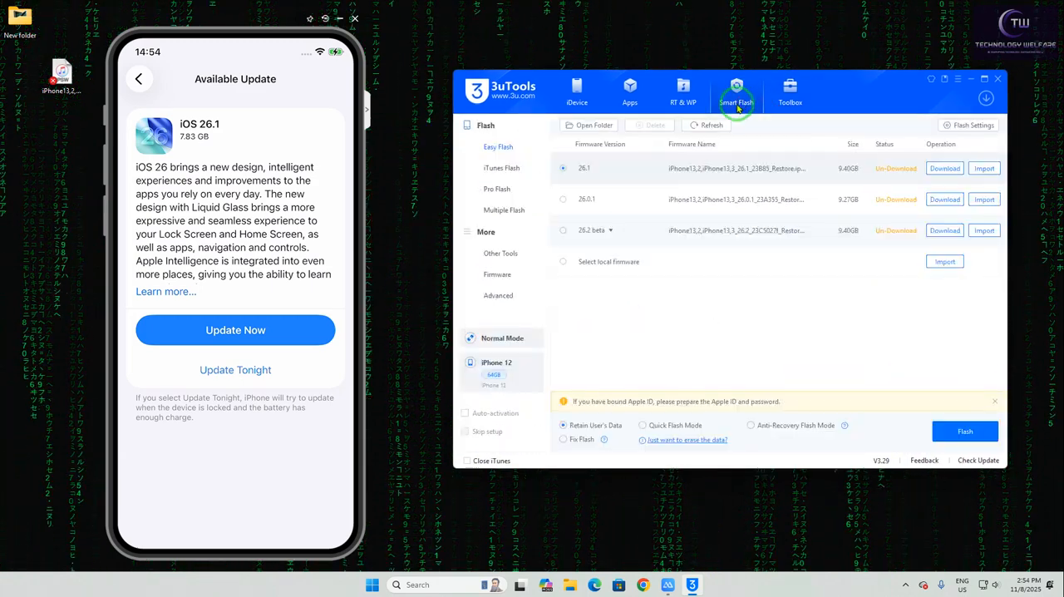
click(707, 125)
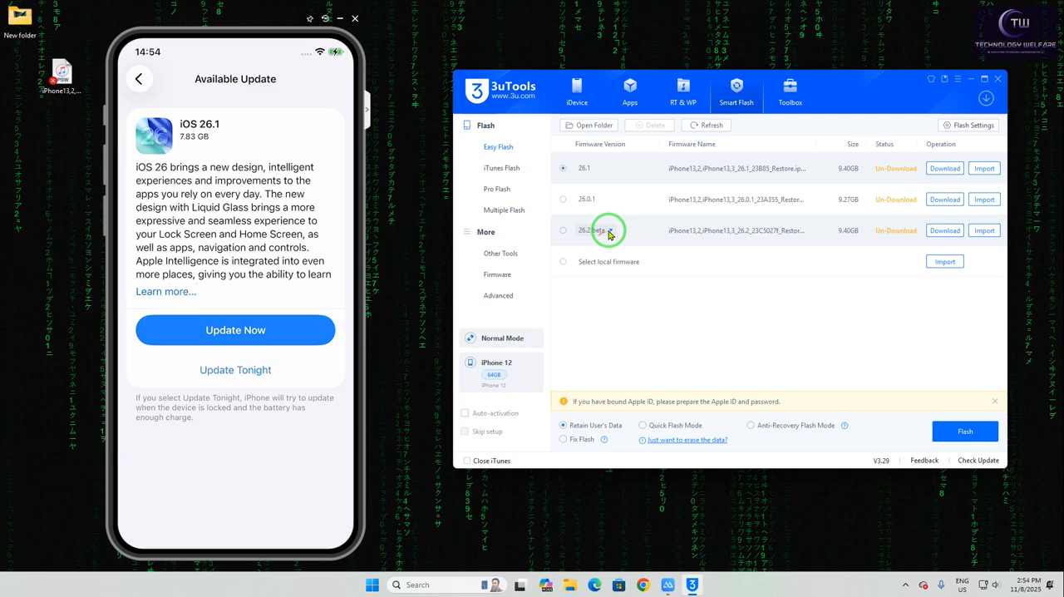
click(604, 230)
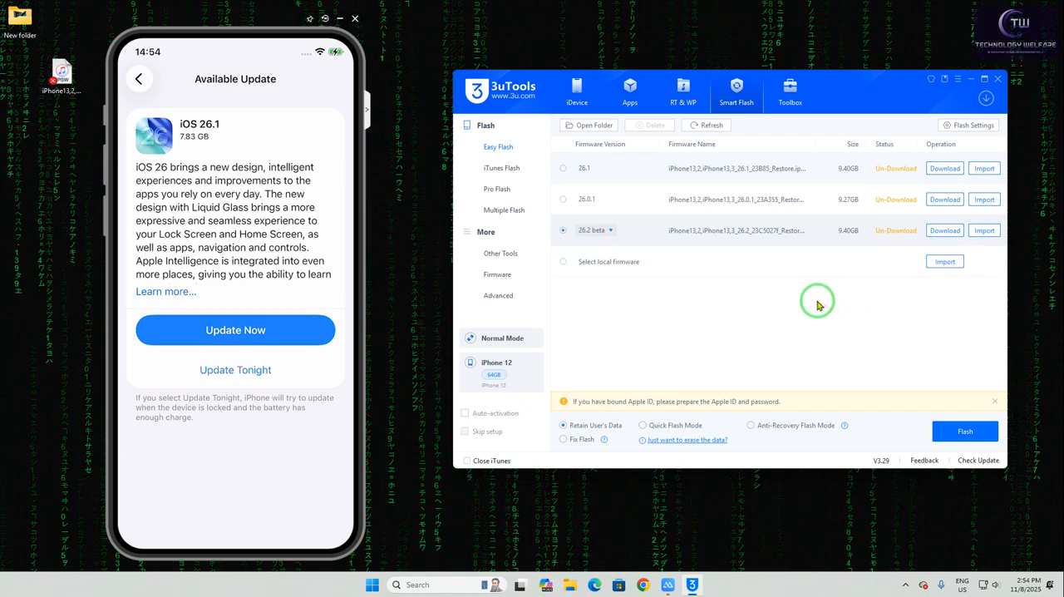
mouse_move(840, 292)
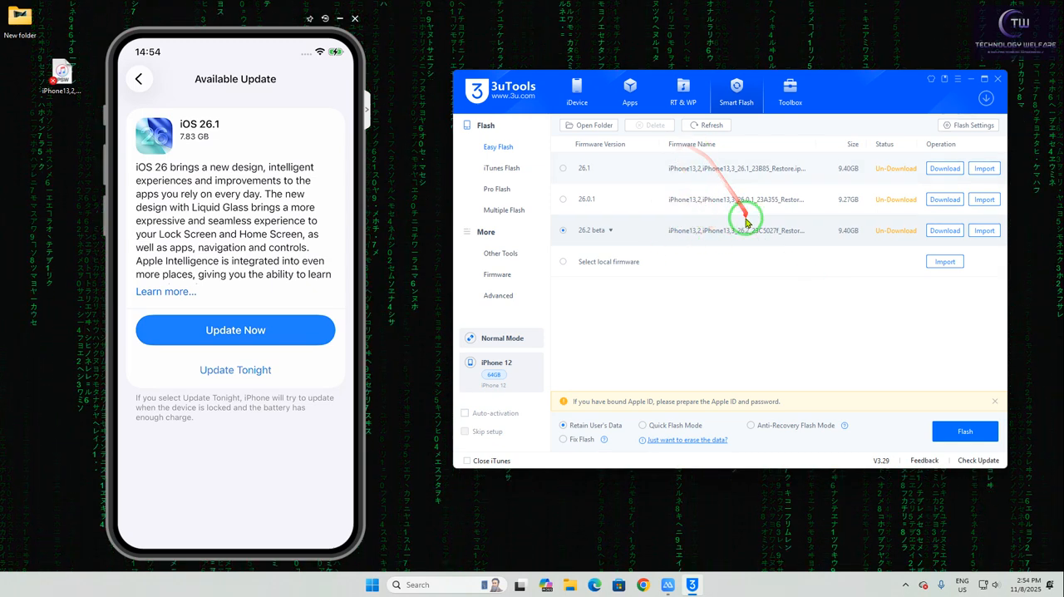
mouse_move(645, 154)
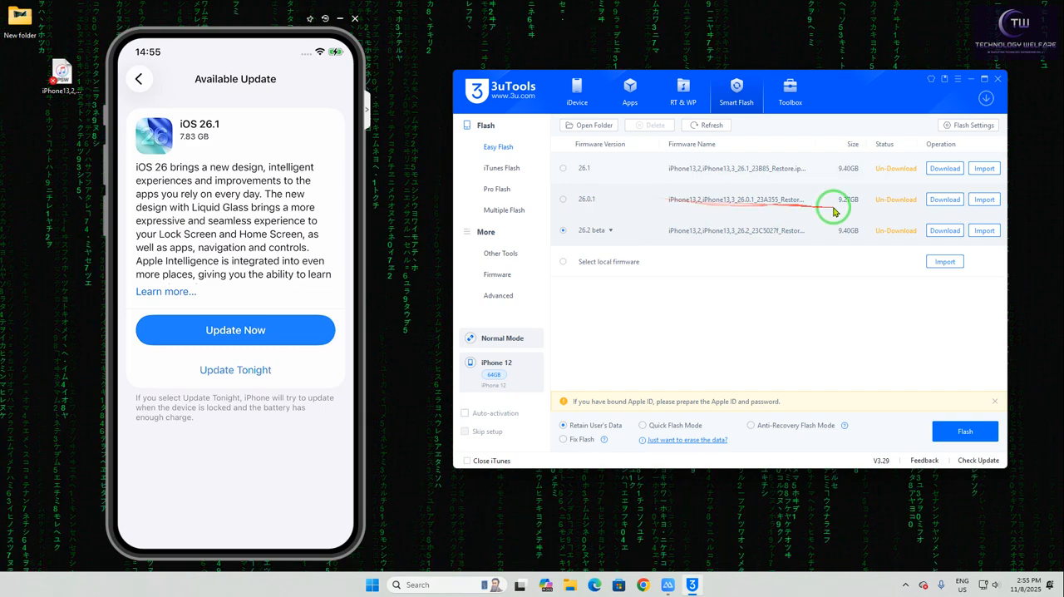
mouse_move(610, 206)
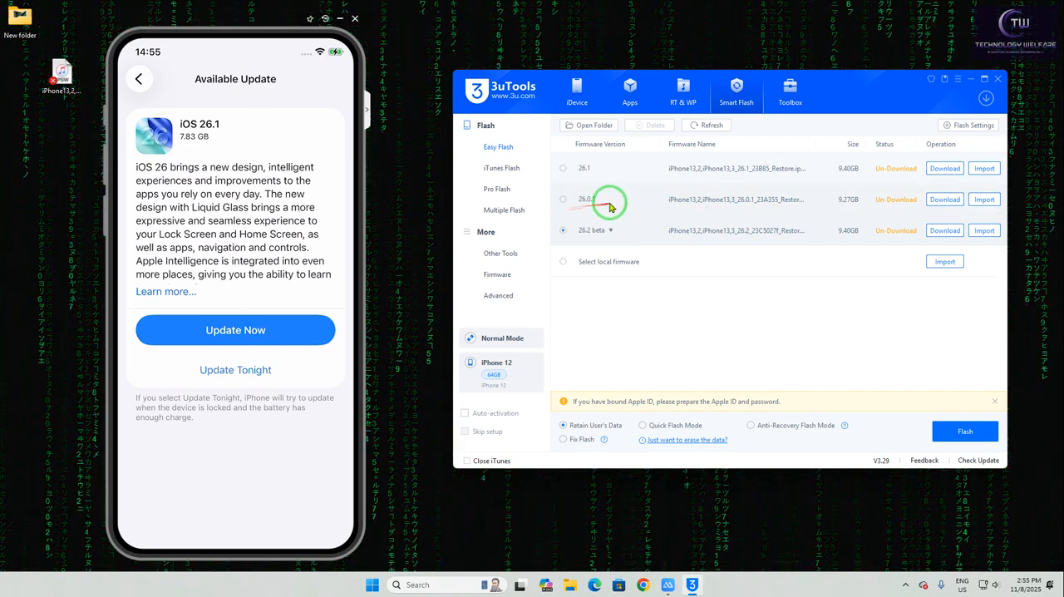
mouse_move(673, 210)
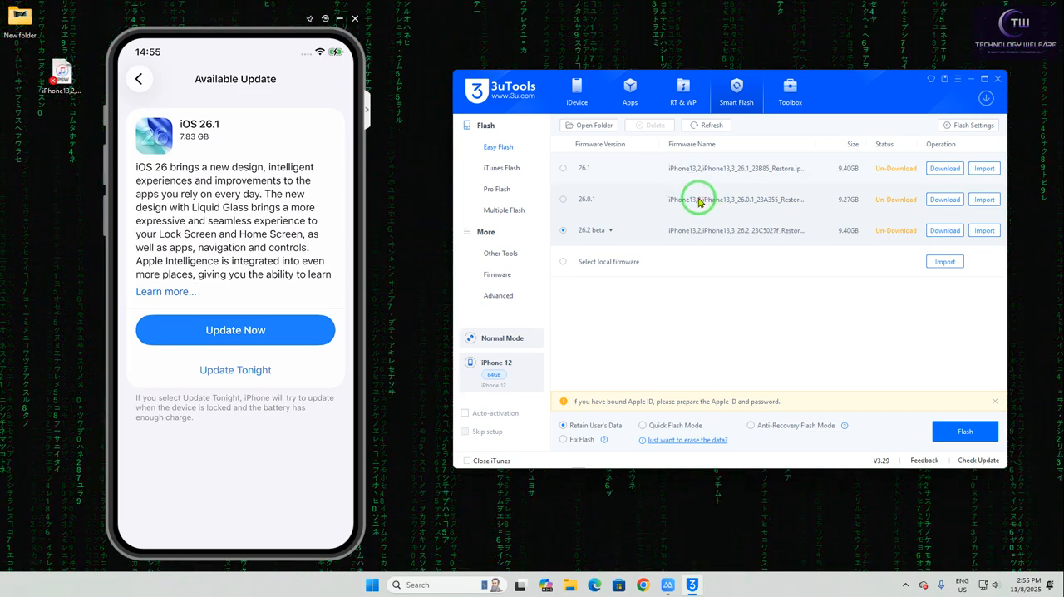
mouse_move(695, 198)
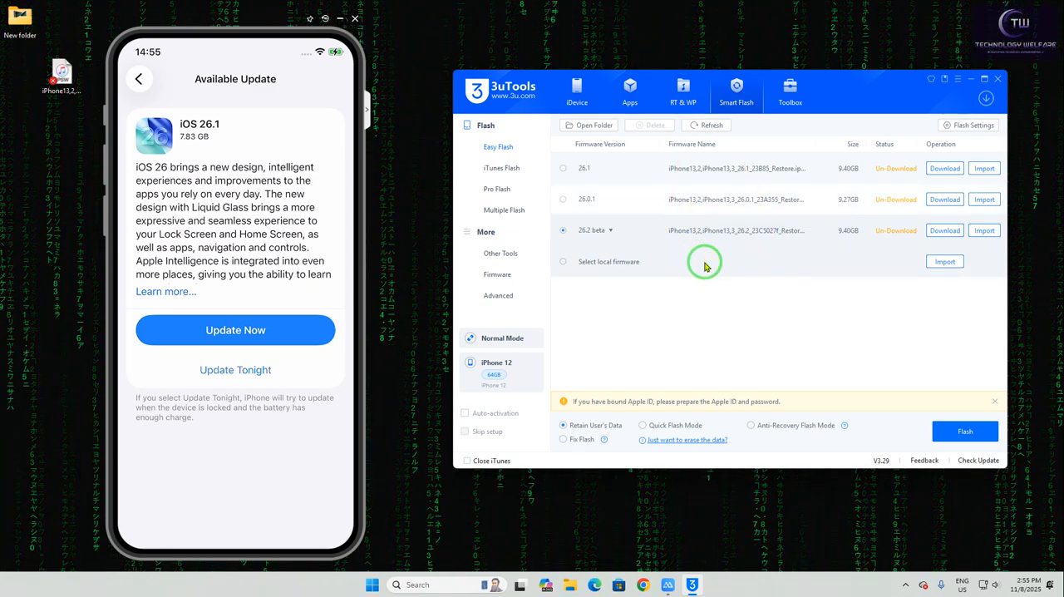
click(497, 275)
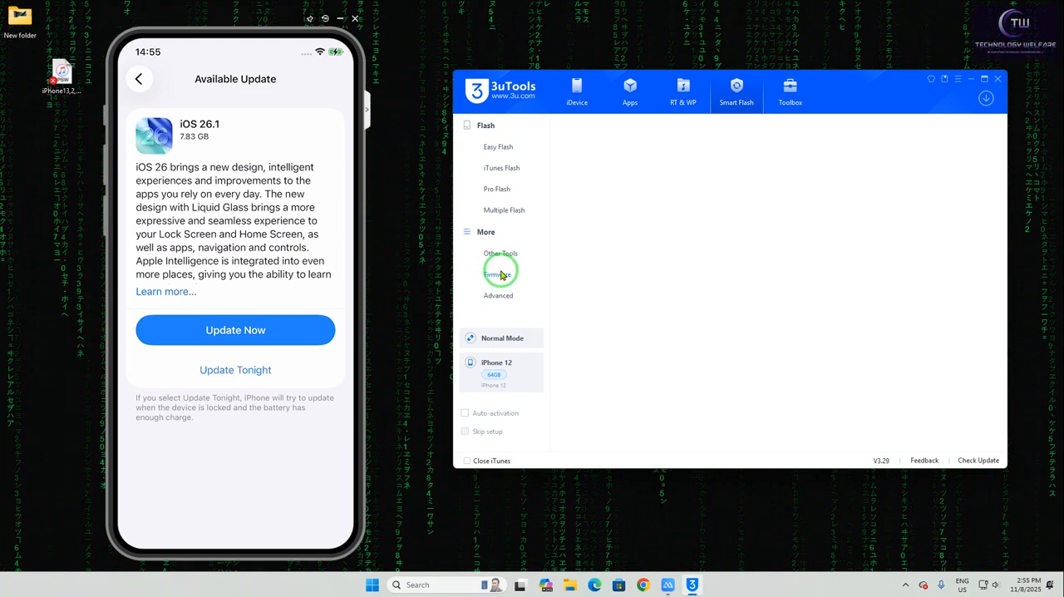
Load the iPhone13,2 firmware list and scroll through it to the iOS 18.x releases.
click(497, 274)
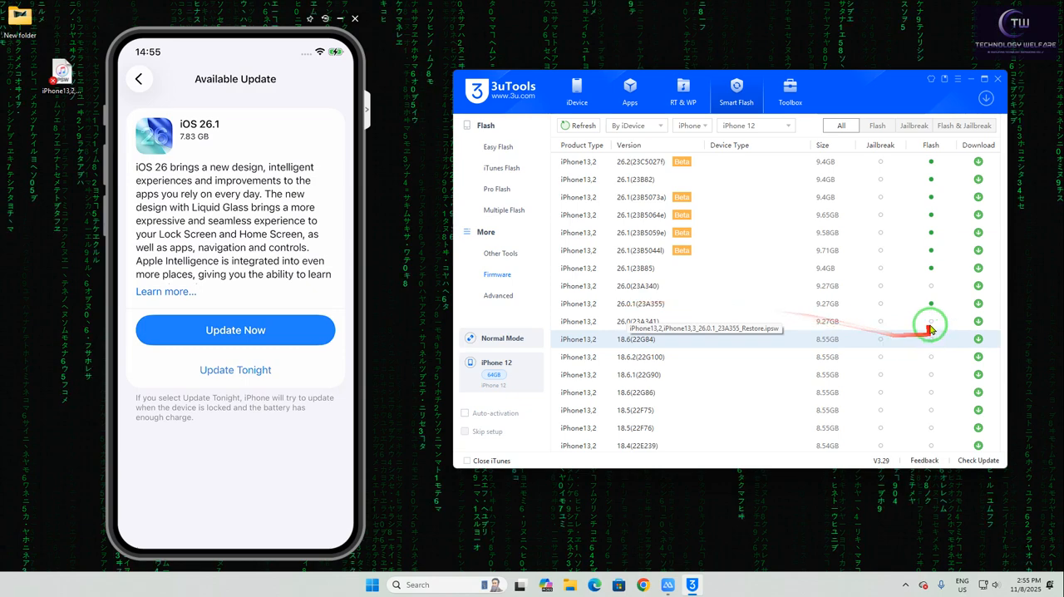
scroll(down, 3)
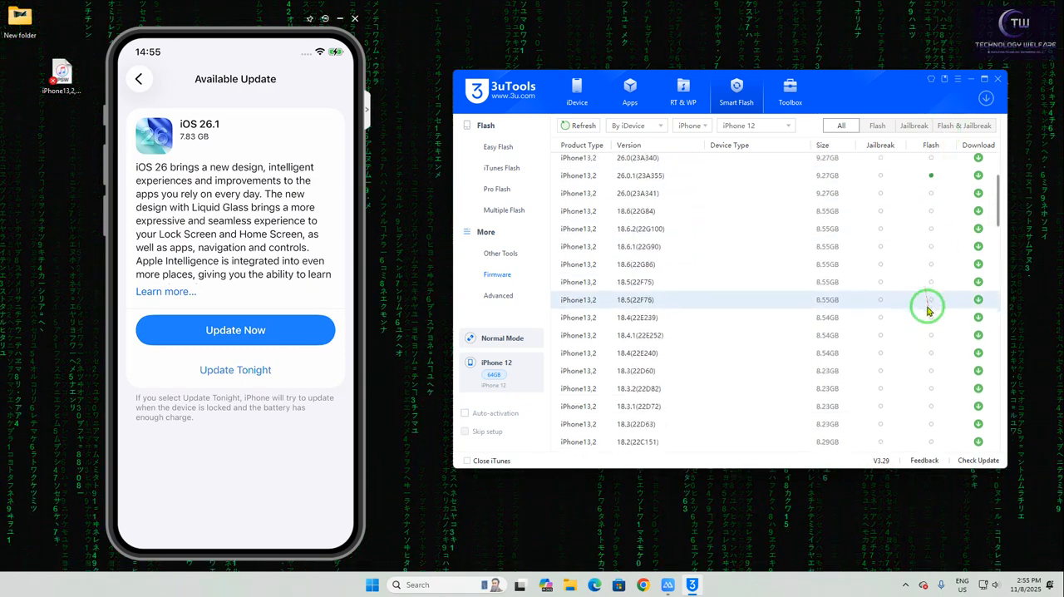
scroll(down, 3)
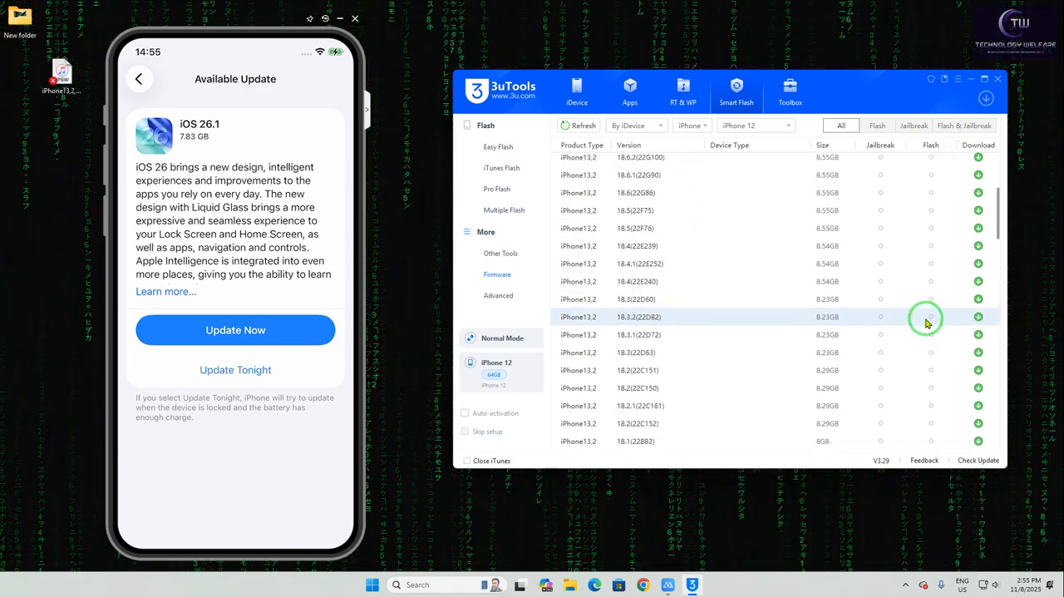
scroll(up, 3)
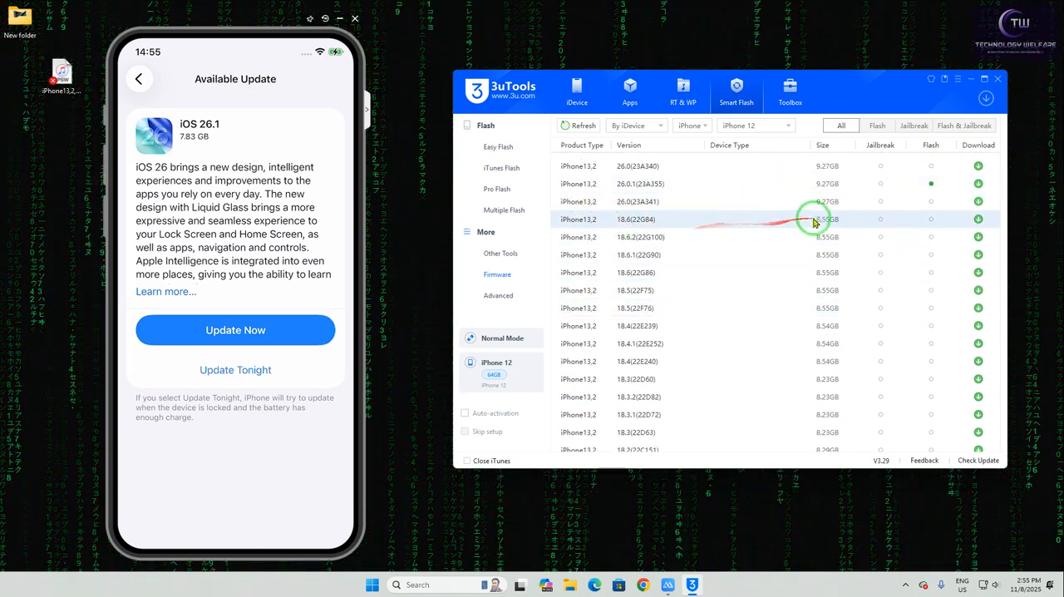
mouse_move(730, 241)
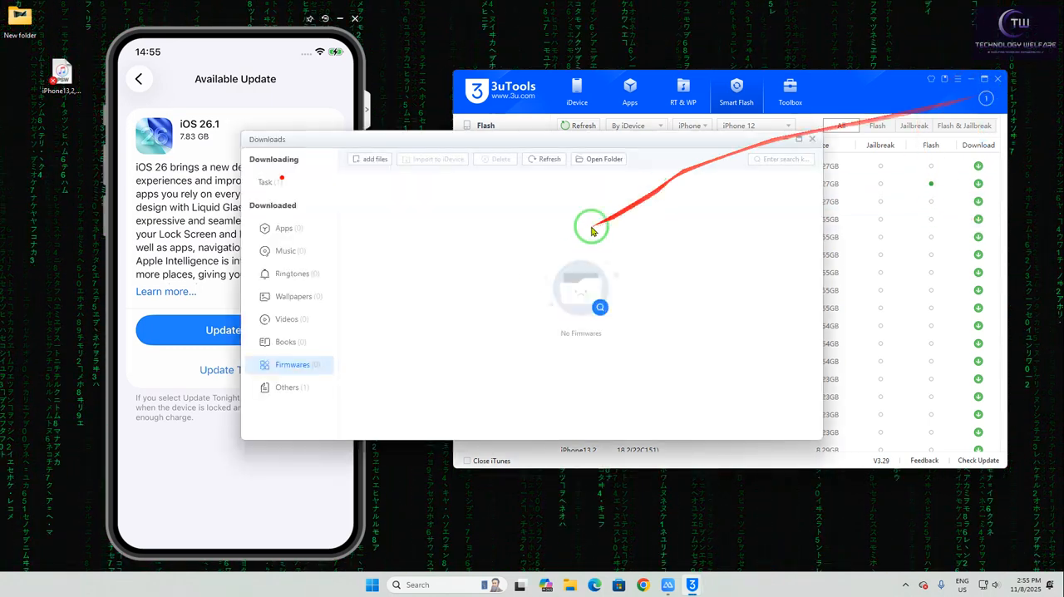
mouse_move(726, 210)
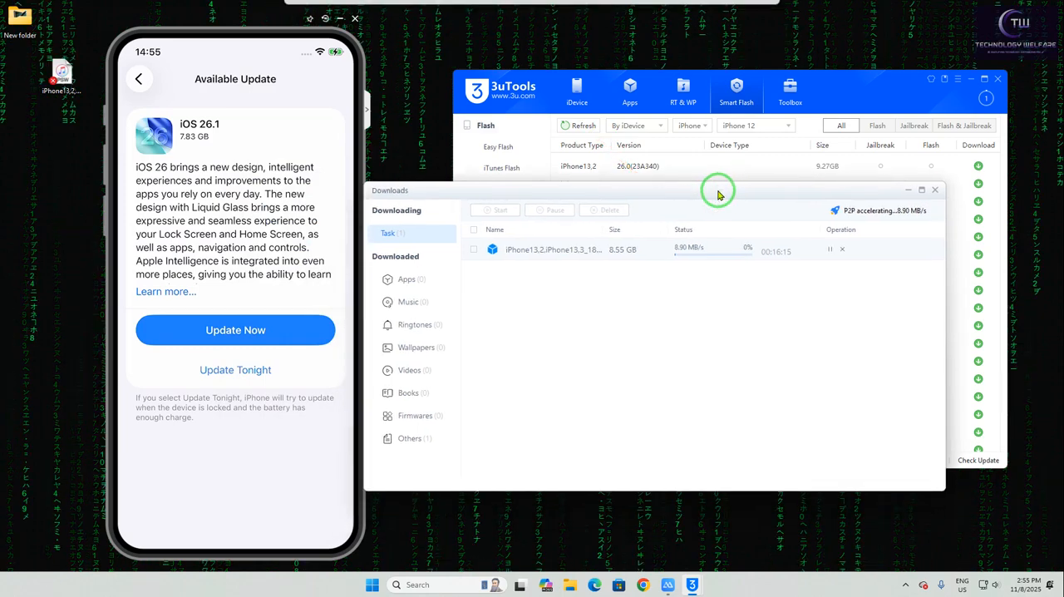
mouse_move(856, 269)
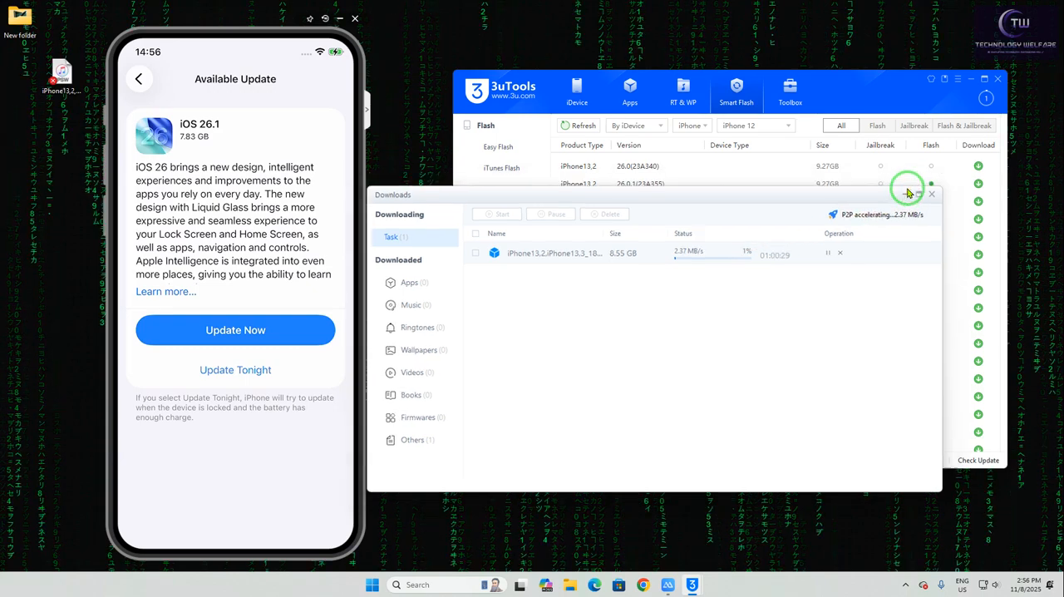
Close the Downloads window so the iPhone 12 firmware library shows while iOS 18 downloads.
click(909, 193)
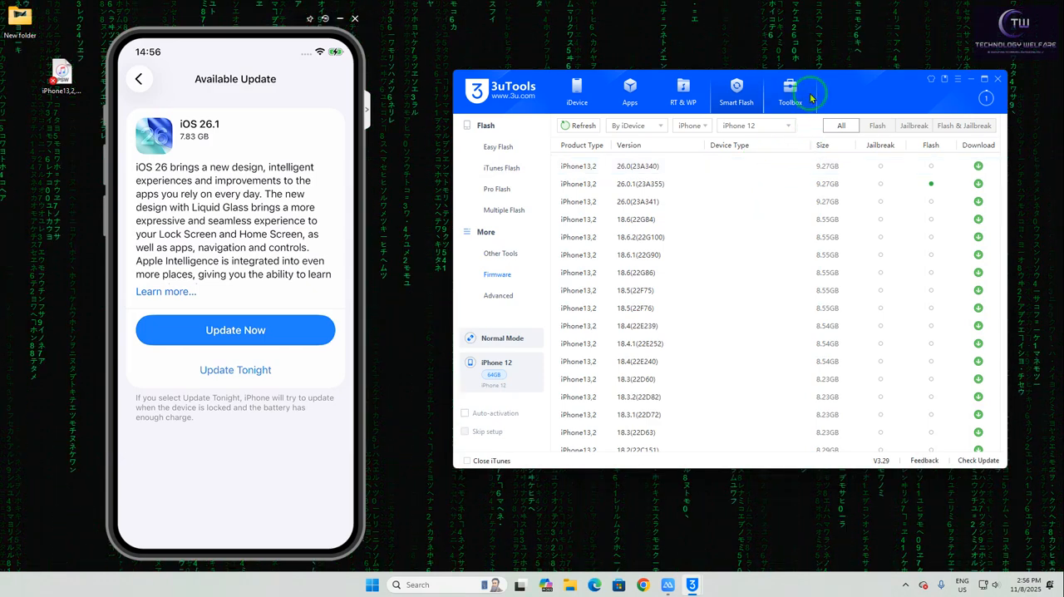
mouse_move(500, 147)
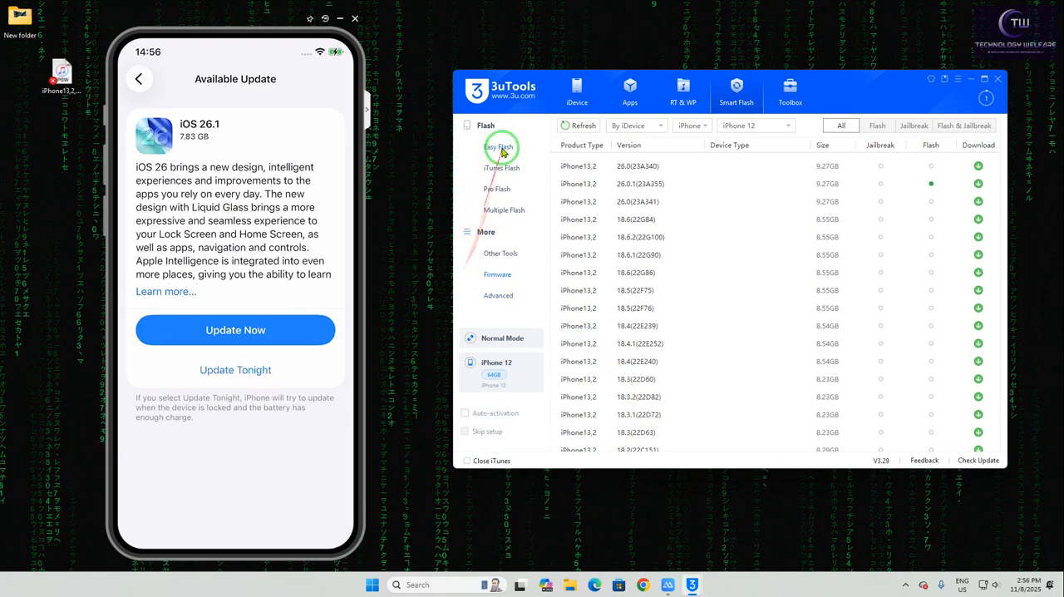
On Easy Flash, try Quick Flash Mode, then settle on Retain User's Data.
click(498, 146)
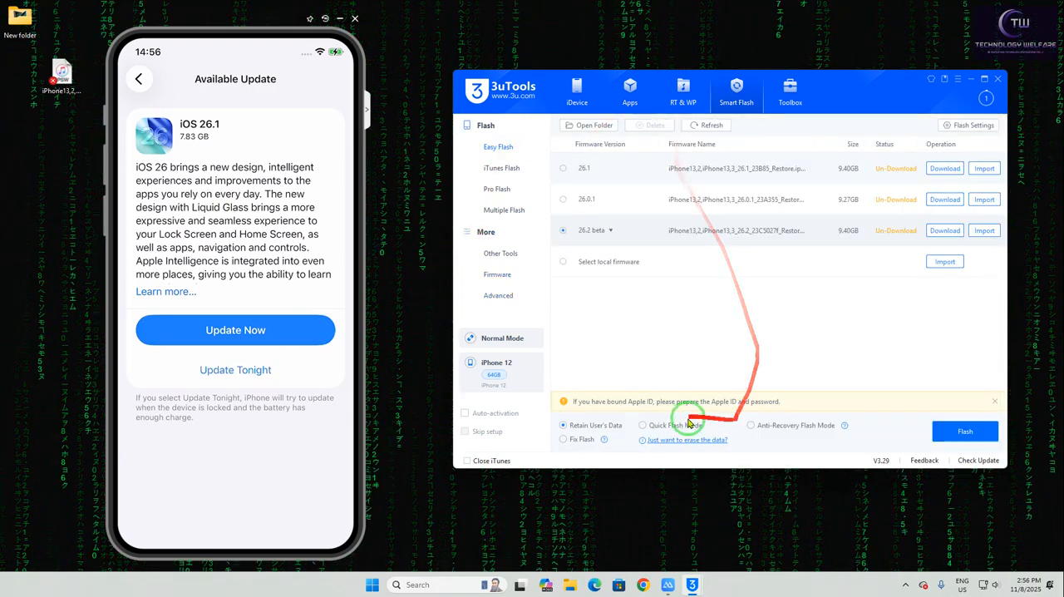
click(643, 425)
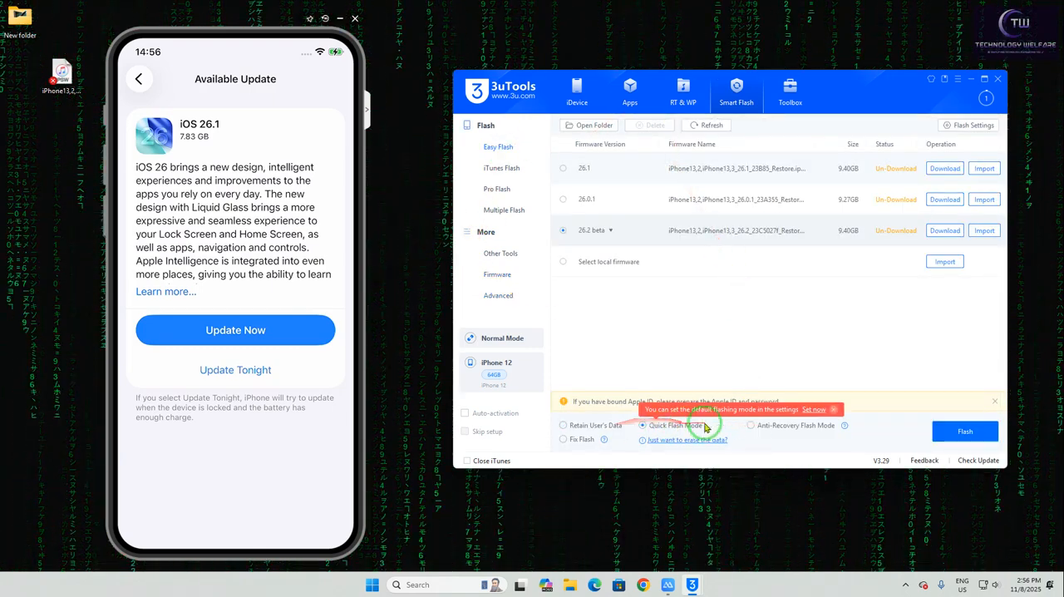
mouse_move(640, 380)
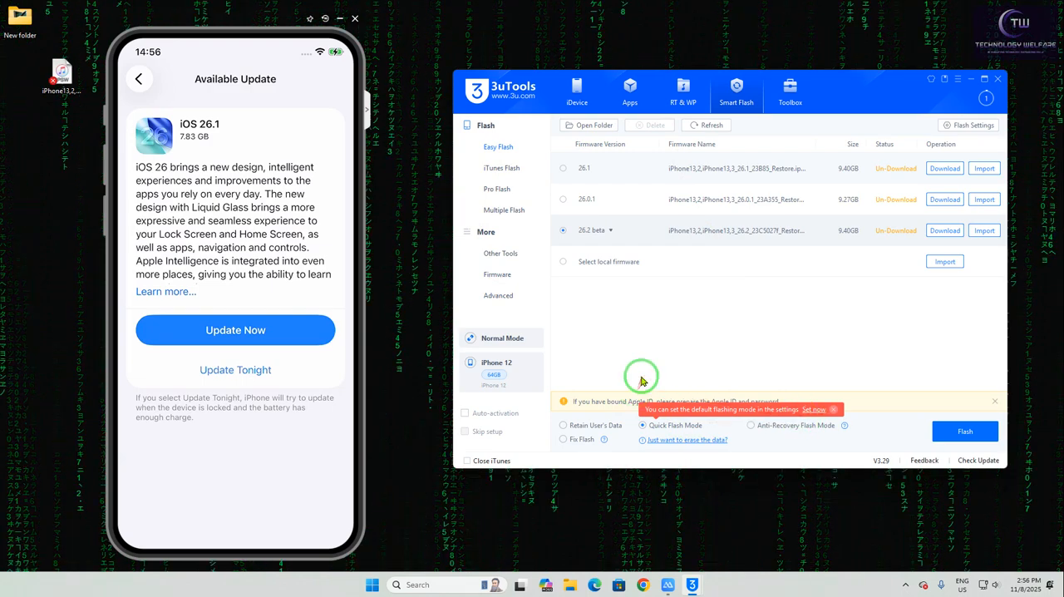
mouse_move(611, 391)
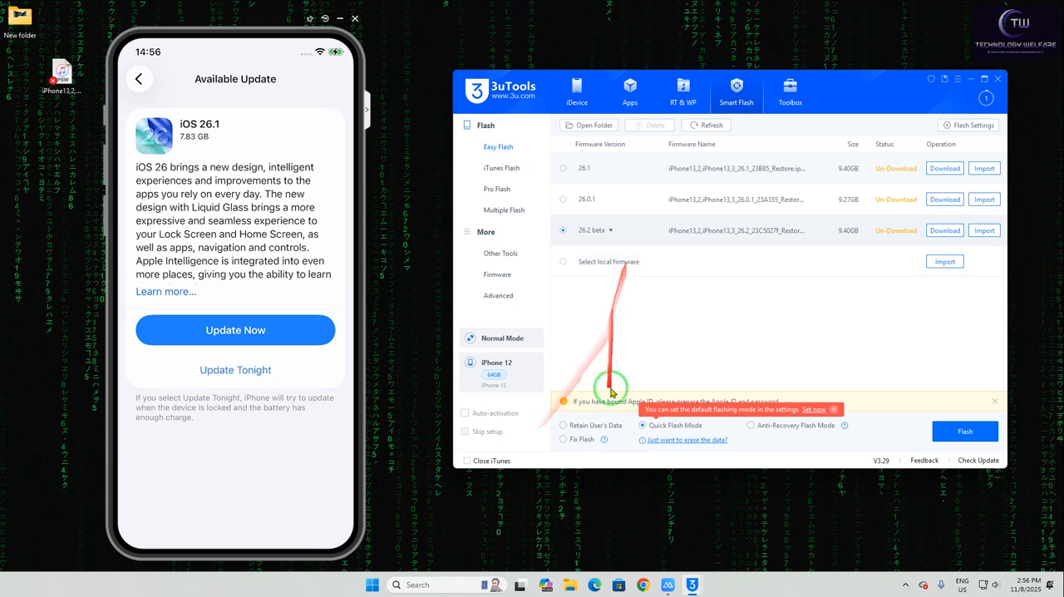
click(564, 425)
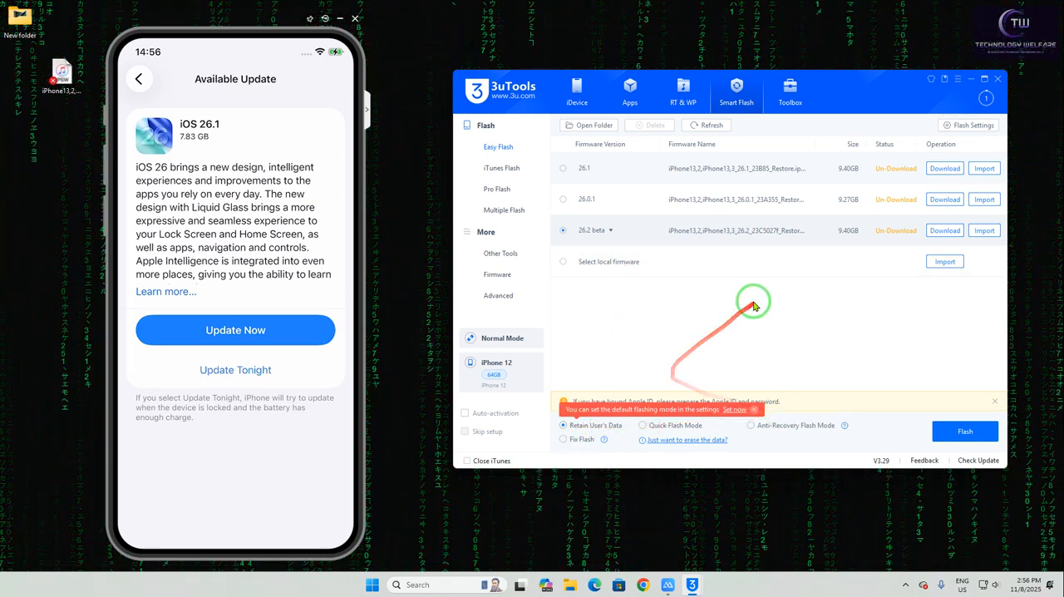
mouse_move(724, 194)
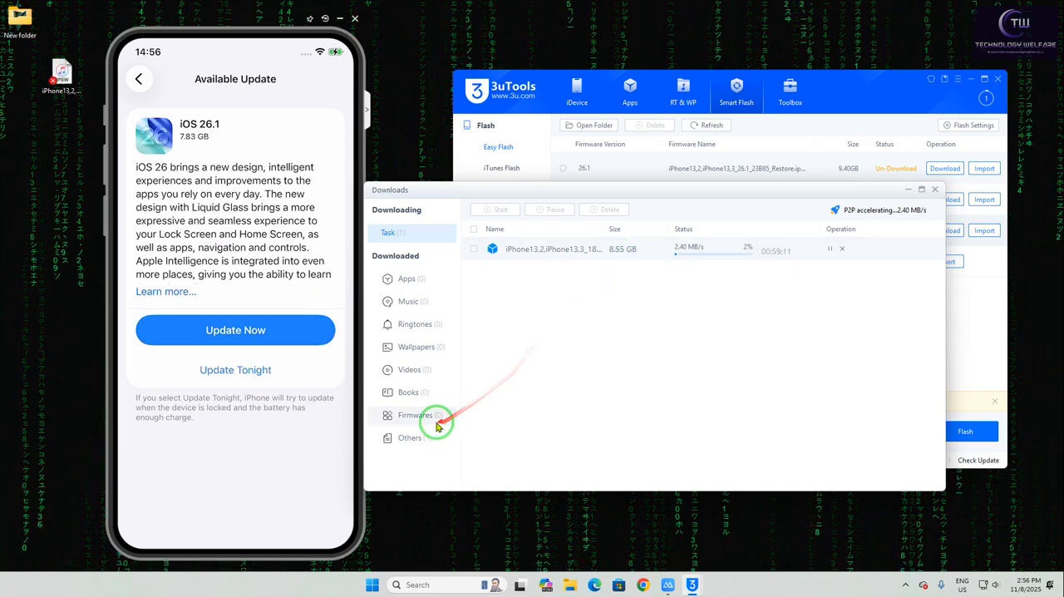
Inspect the firmware folder on disk, finding only partial iOS 18.6 files, then close both windows.
click(416, 415)
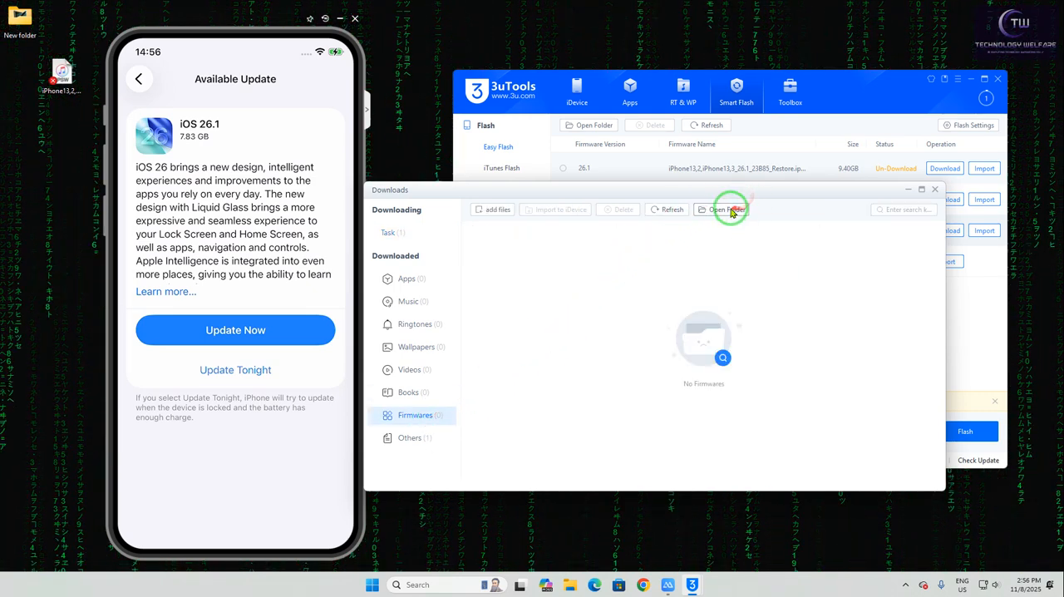
click(722, 208)
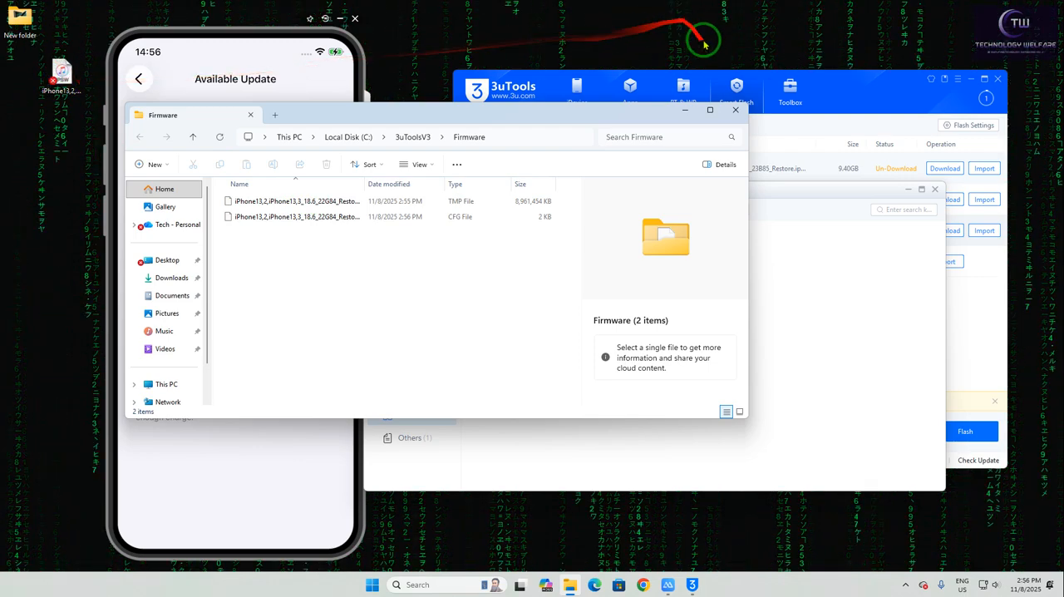
click(735, 109)
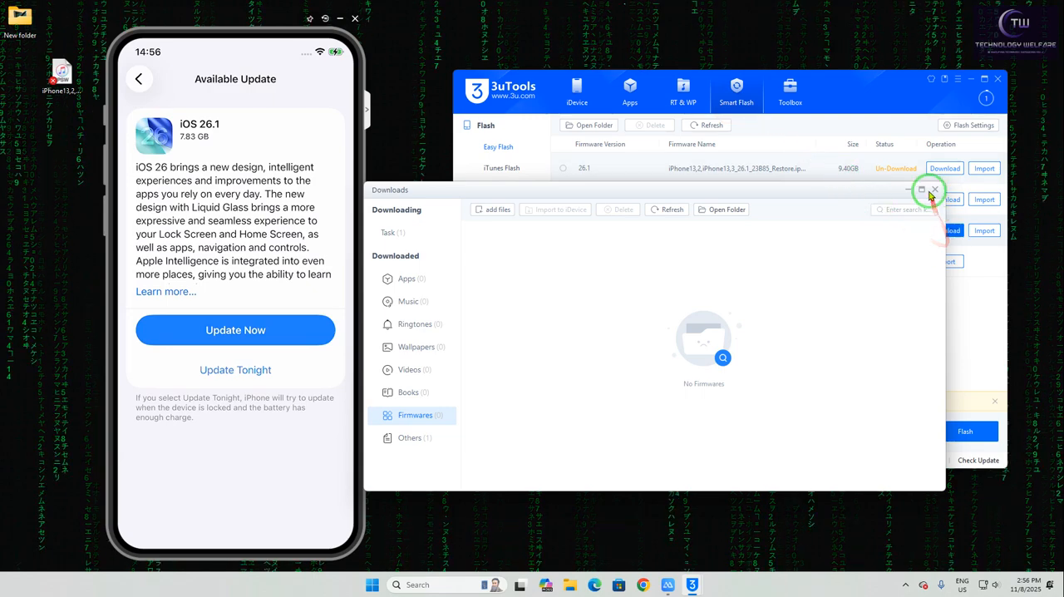
click(934, 189)
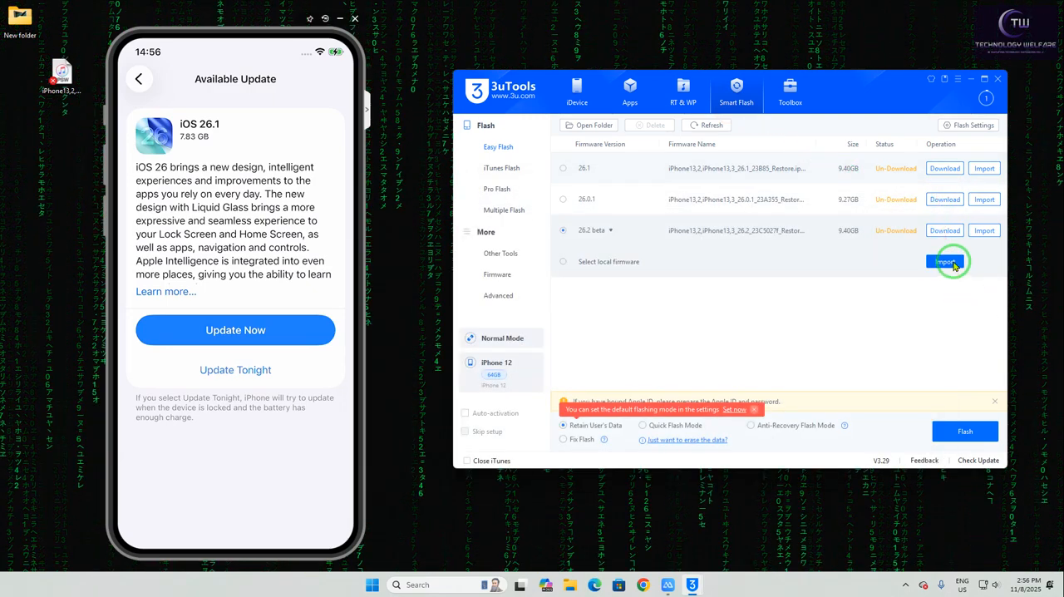
Import the iOS 26.2 .ipsw file from the Desktop as local firmware.
click(945, 262)
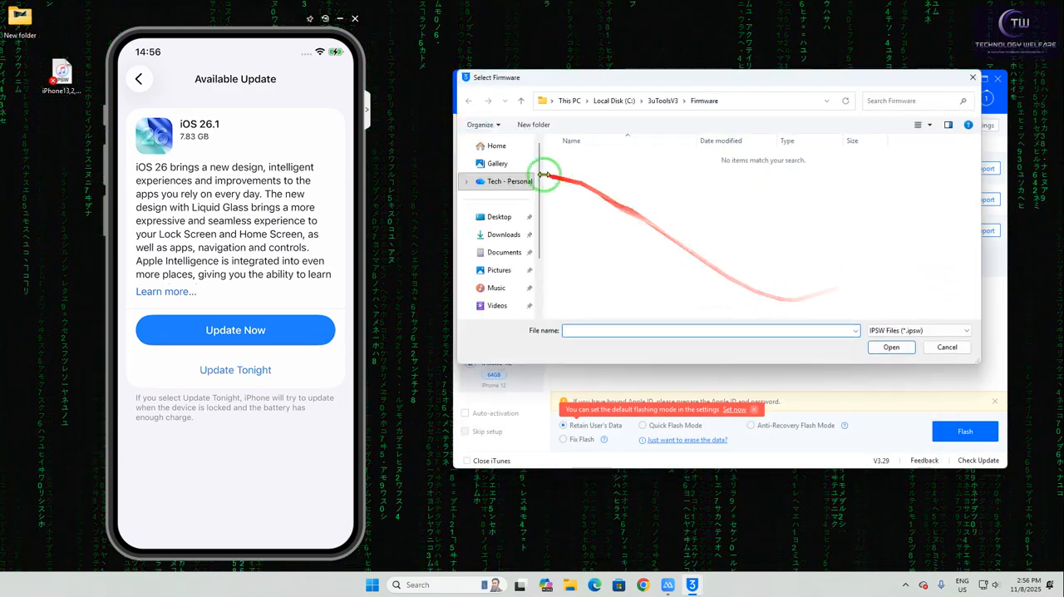
click(499, 216)
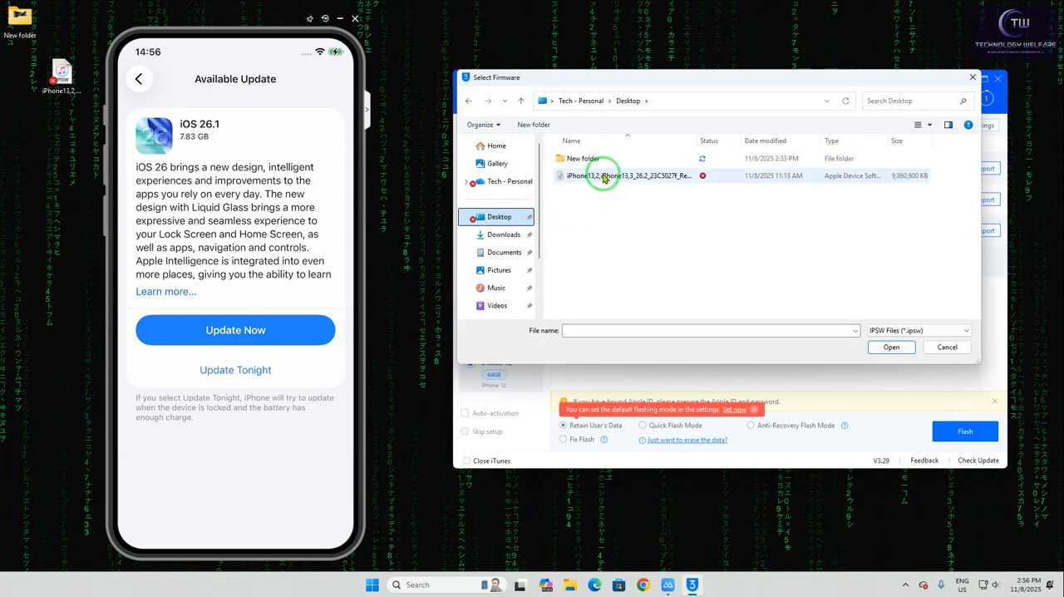
mouse_move(616, 177)
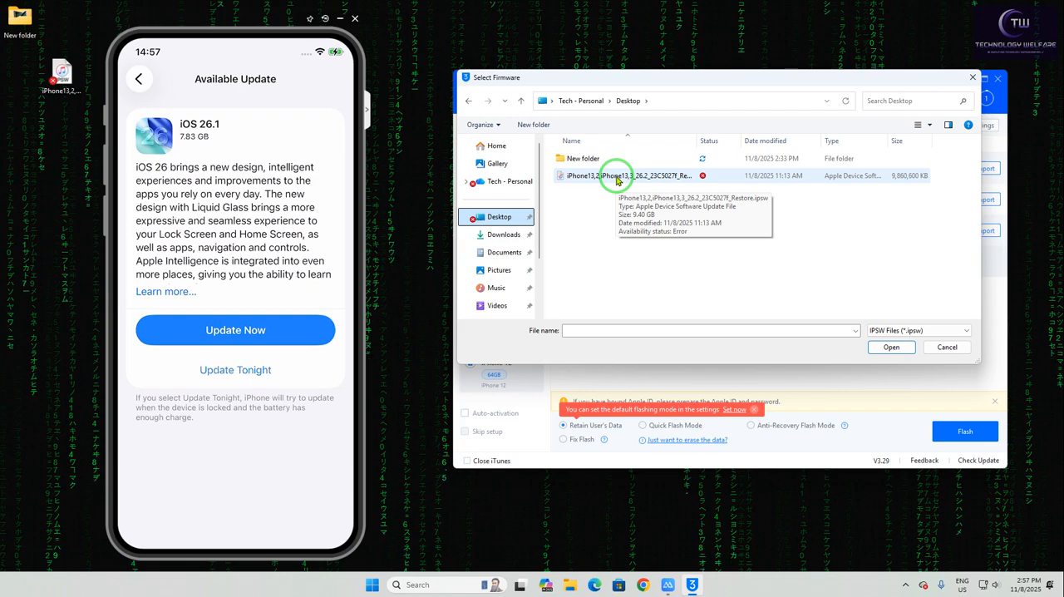
click(619, 176)
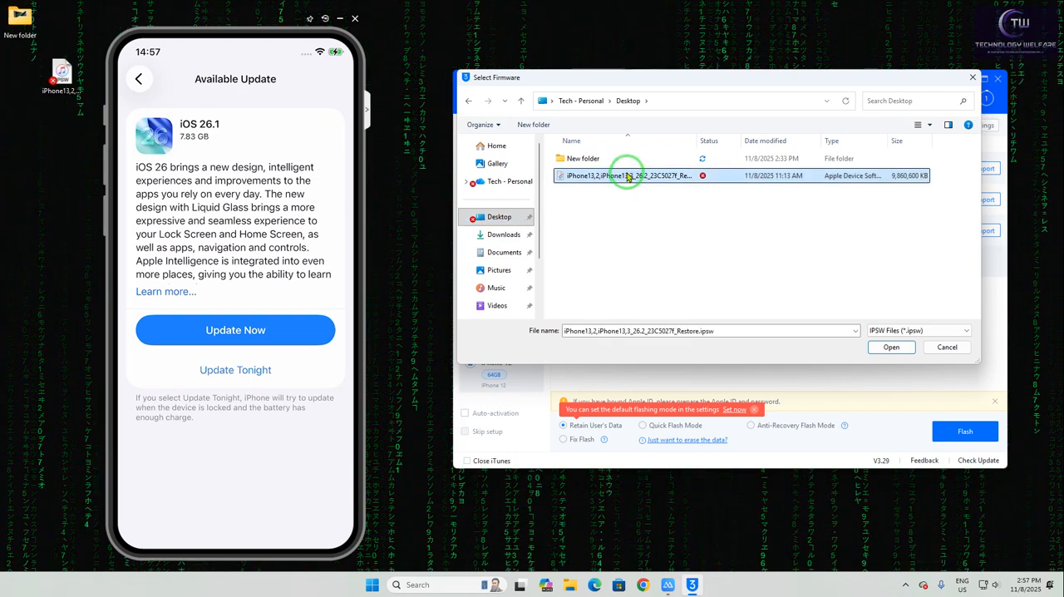
click(891, 347)
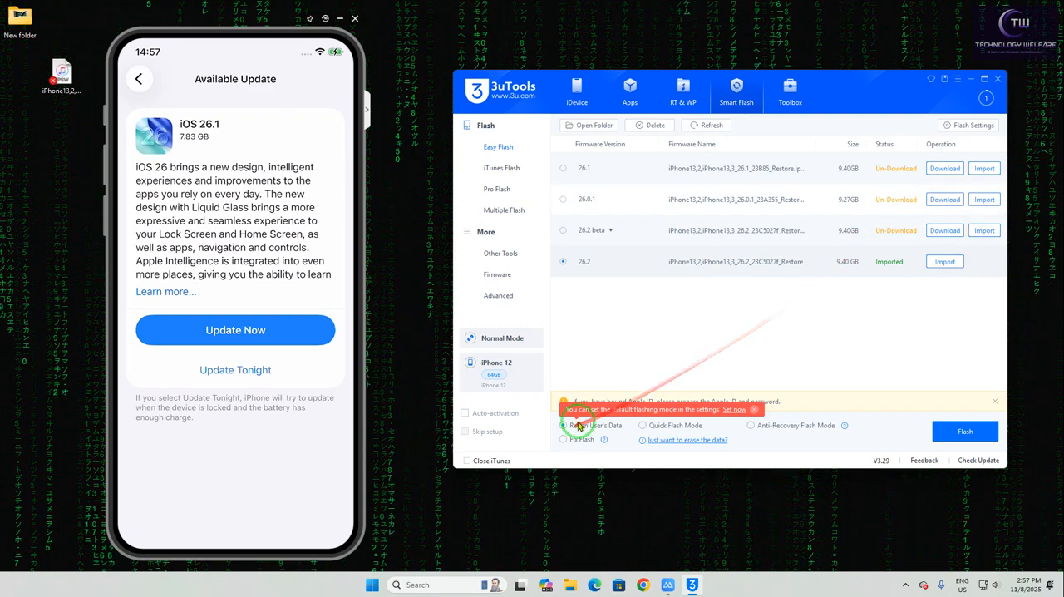
click(964, 431)
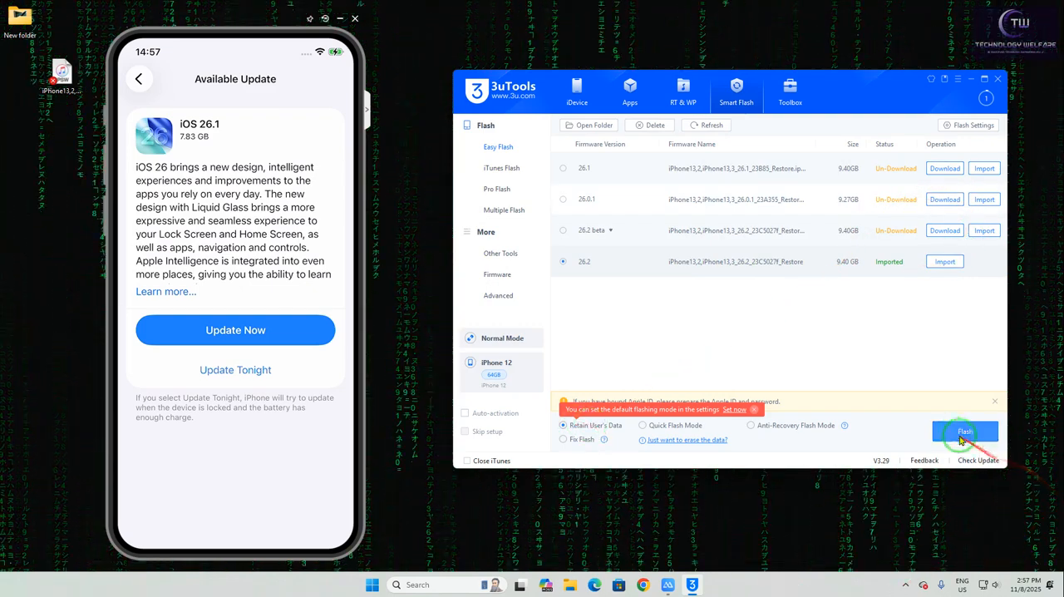
click(965, 431)
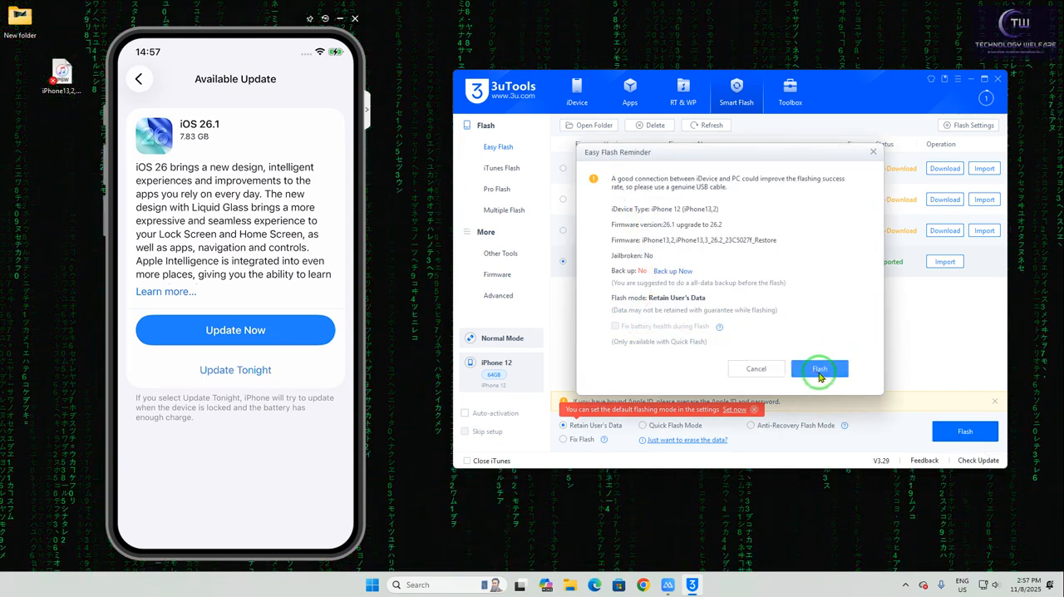
mouse_move(657, 275)
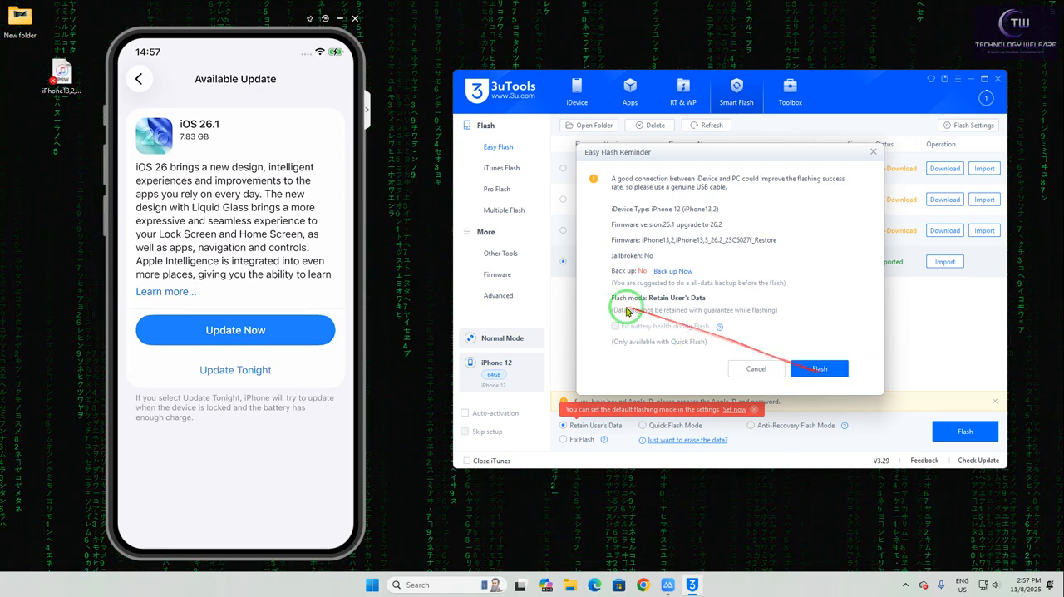
mouse_move(794, 303)
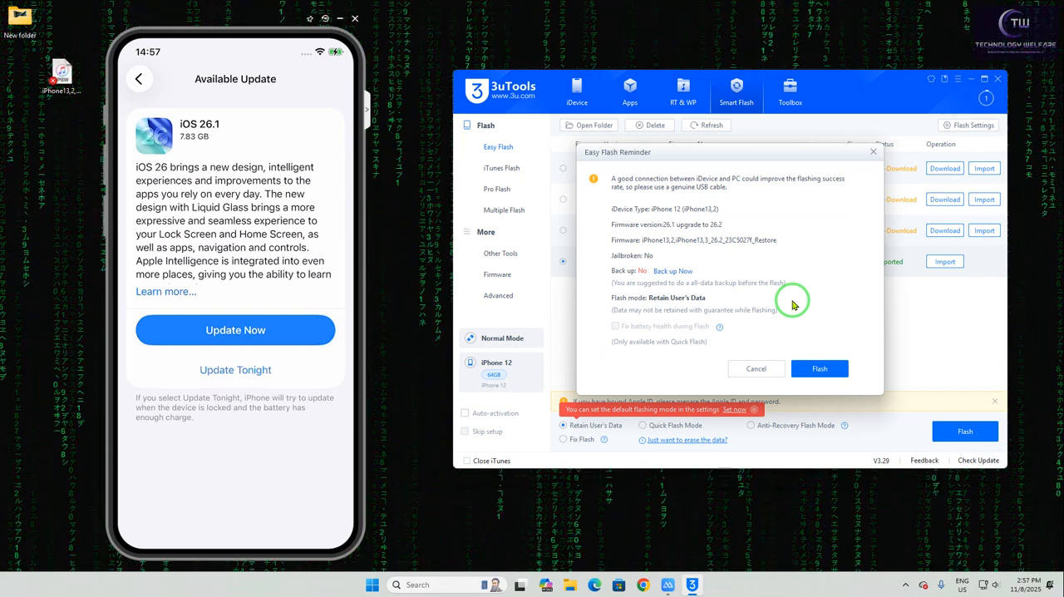
mouse_move(877, 143)
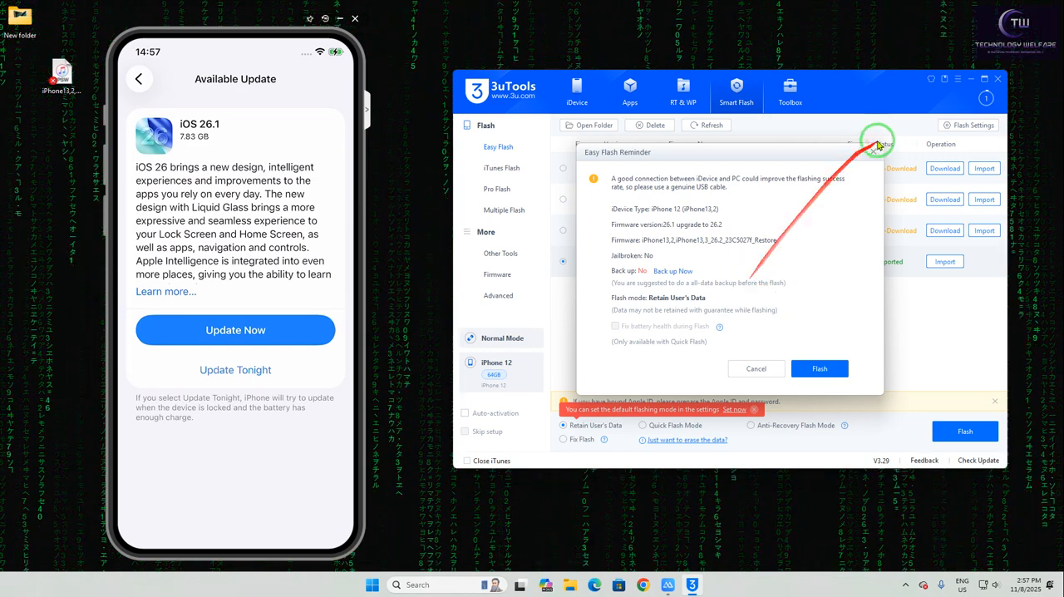
click(755, 369)
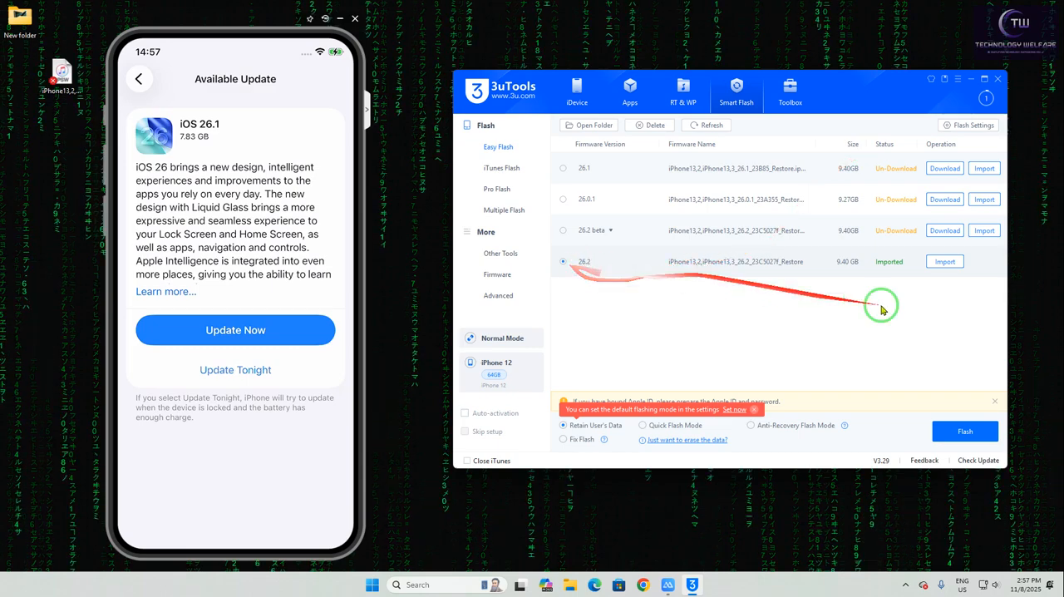
mouse_move(515, 241)
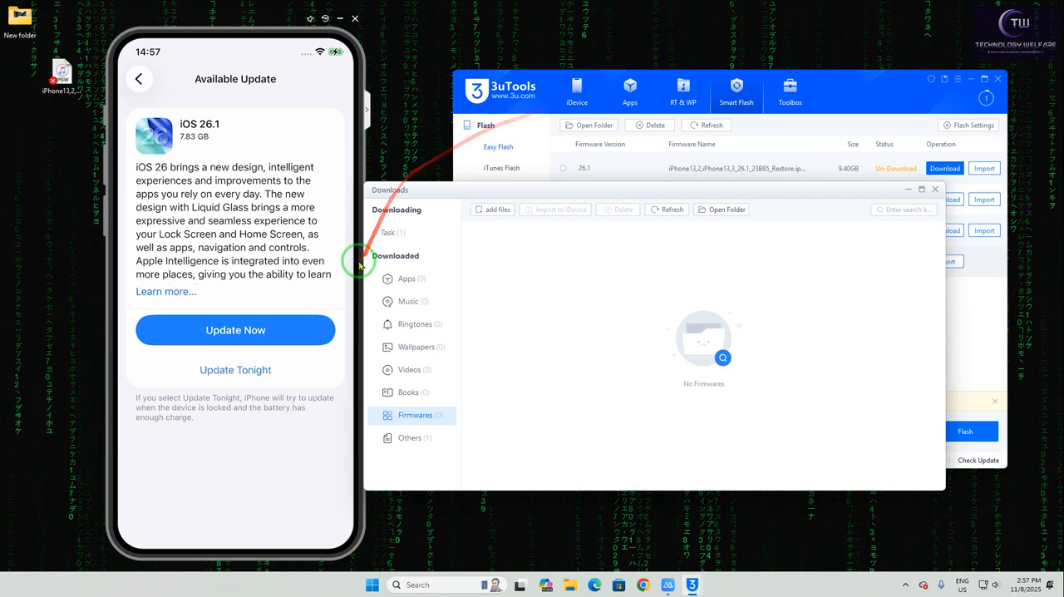
Check the active task: the 8.55 GB firmware download at 4%, 1.68 MB/s.
click(945, 168)
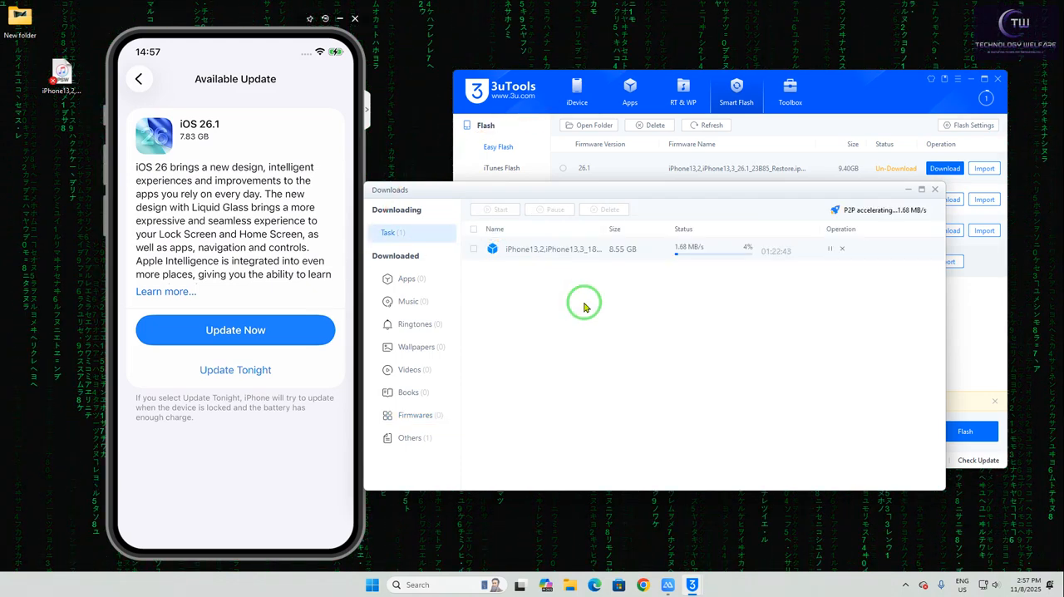